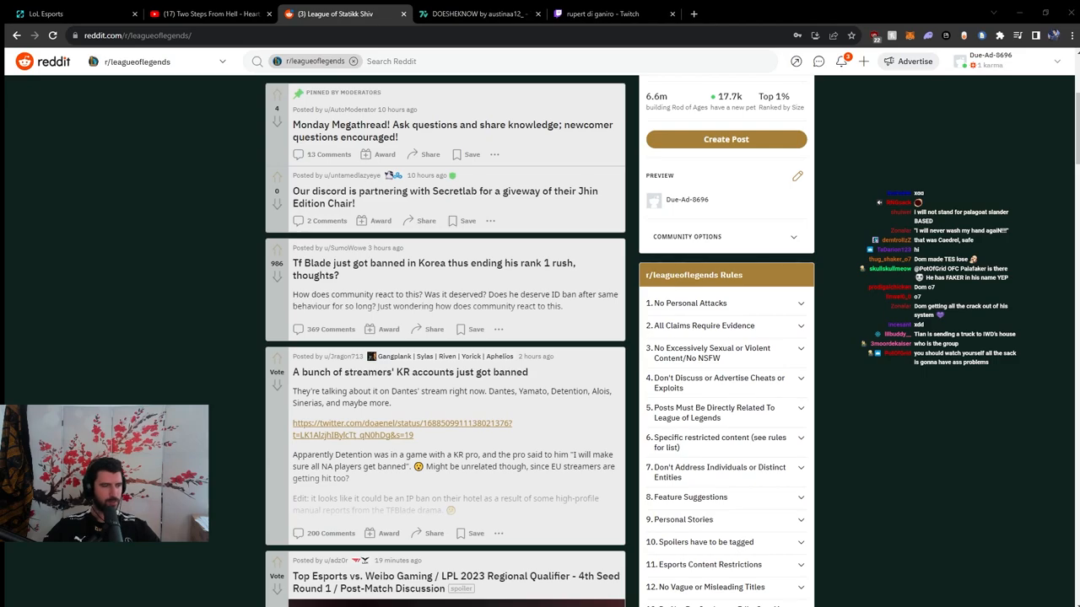
Check the Tf Blade ban post, then switch to the 'A bunch of streamers' KR accounts just got banned' post.
left_click(421, 270)
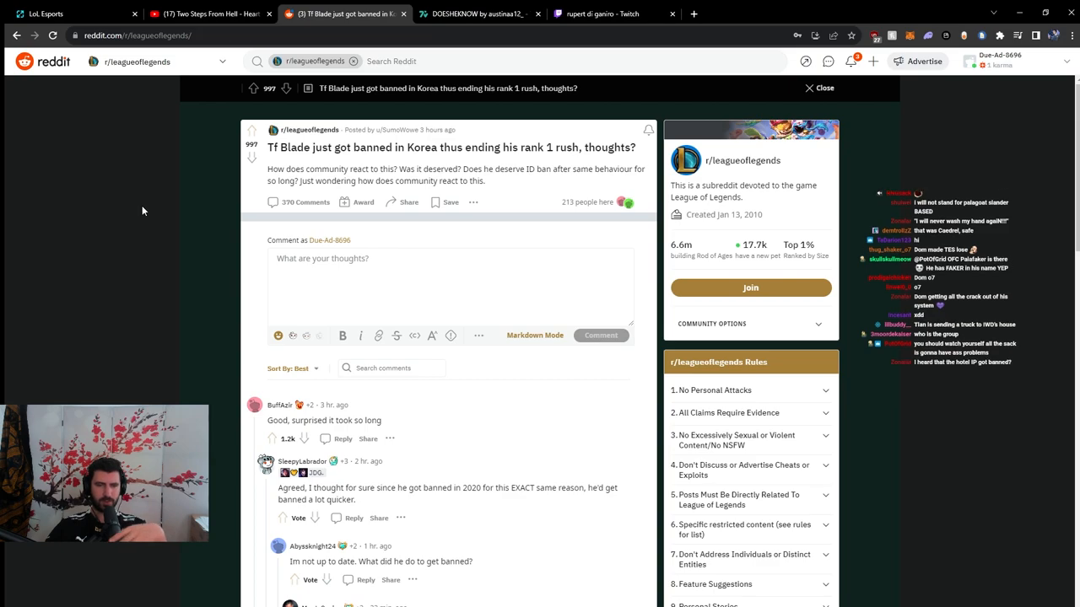
left_click(809, 88)
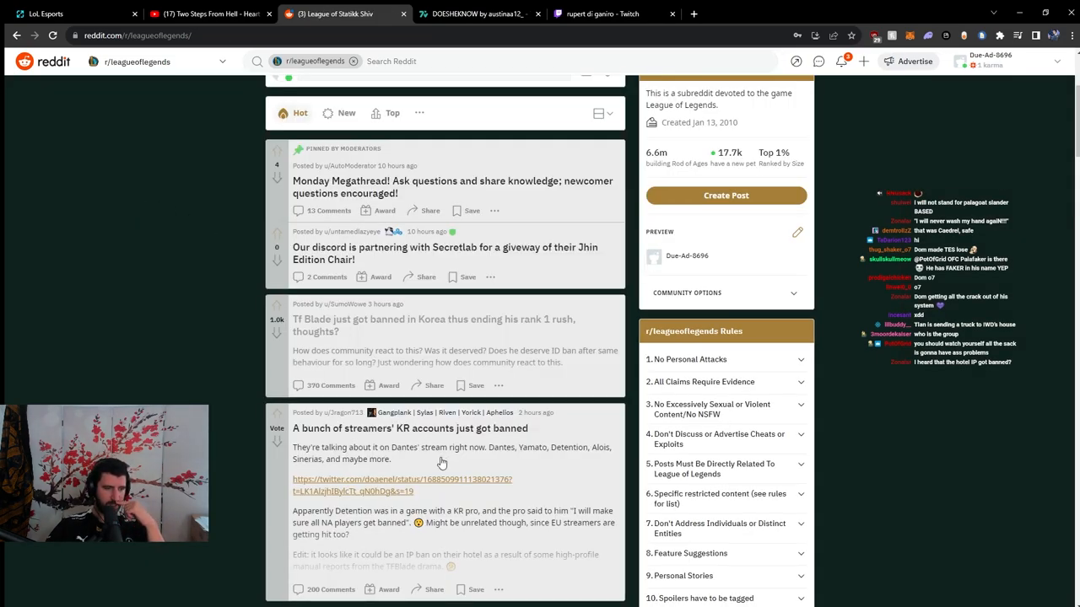
left_click(384, 428)
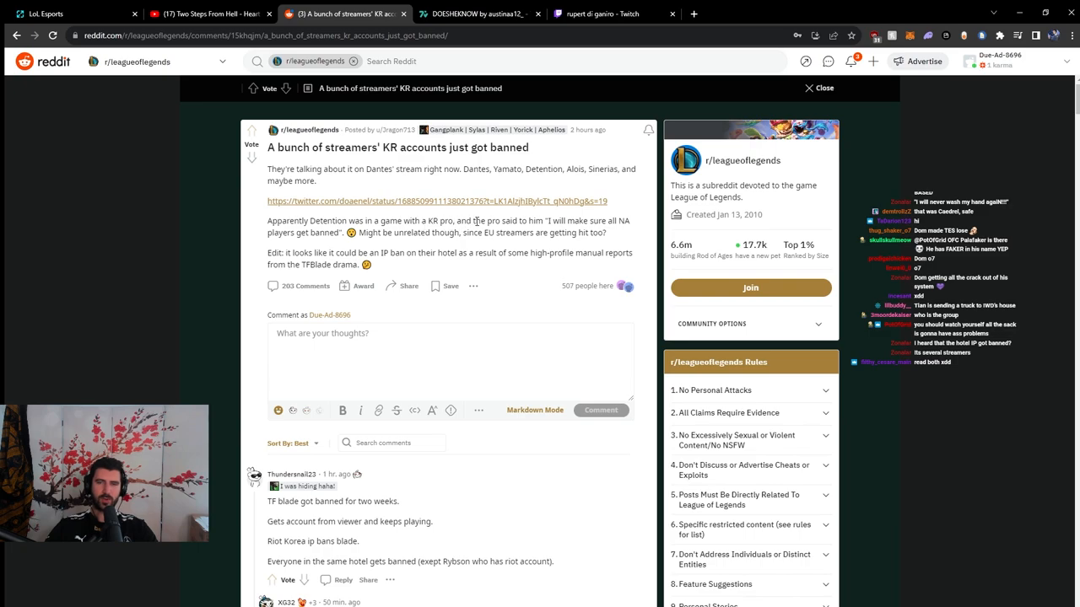
mouse_move(334, 246)
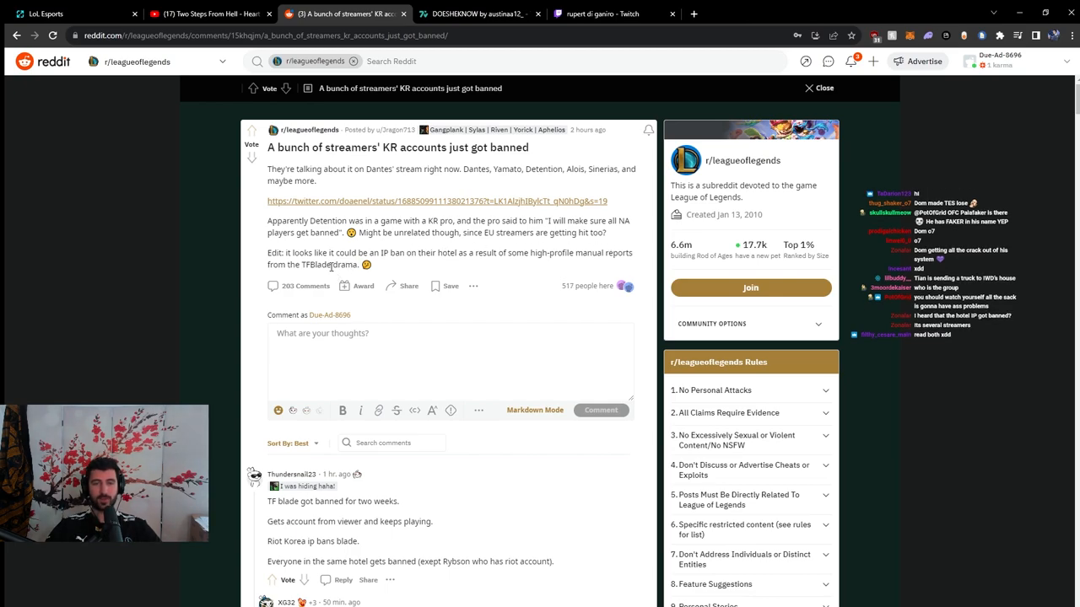
Highlight the comment sentence about streamers getting accounts from viewers.
scroll("down", 3)
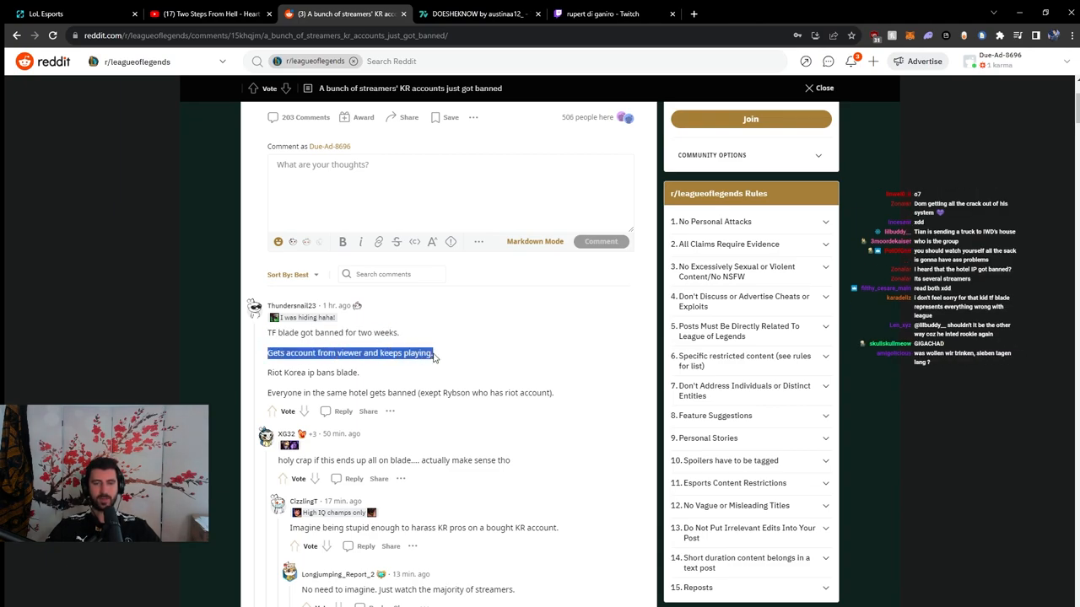
double_click(293, 375)
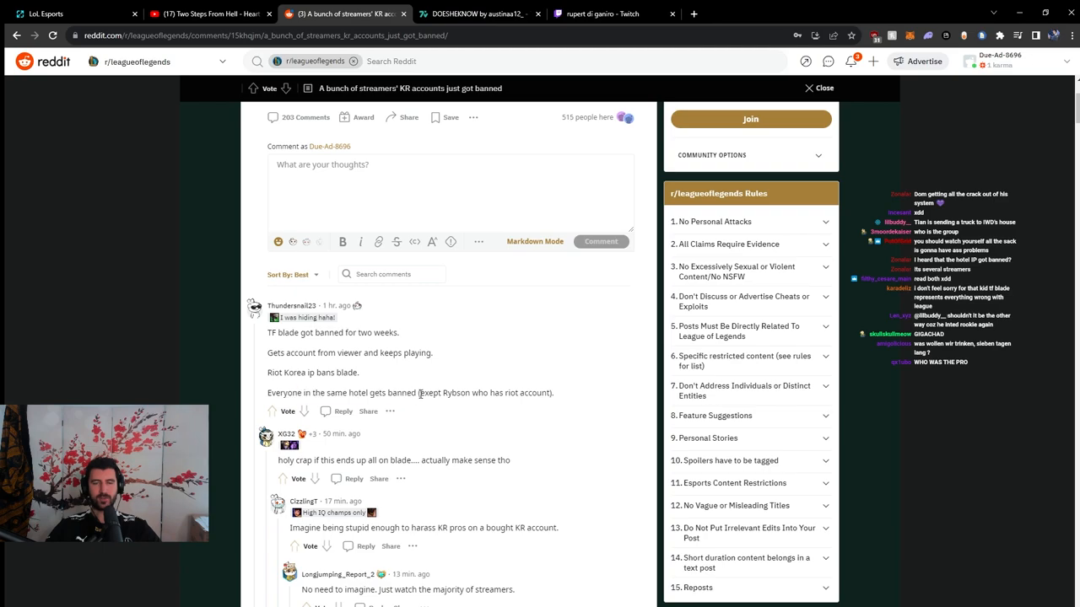
left_click_drag(420, 392, 554, 391)
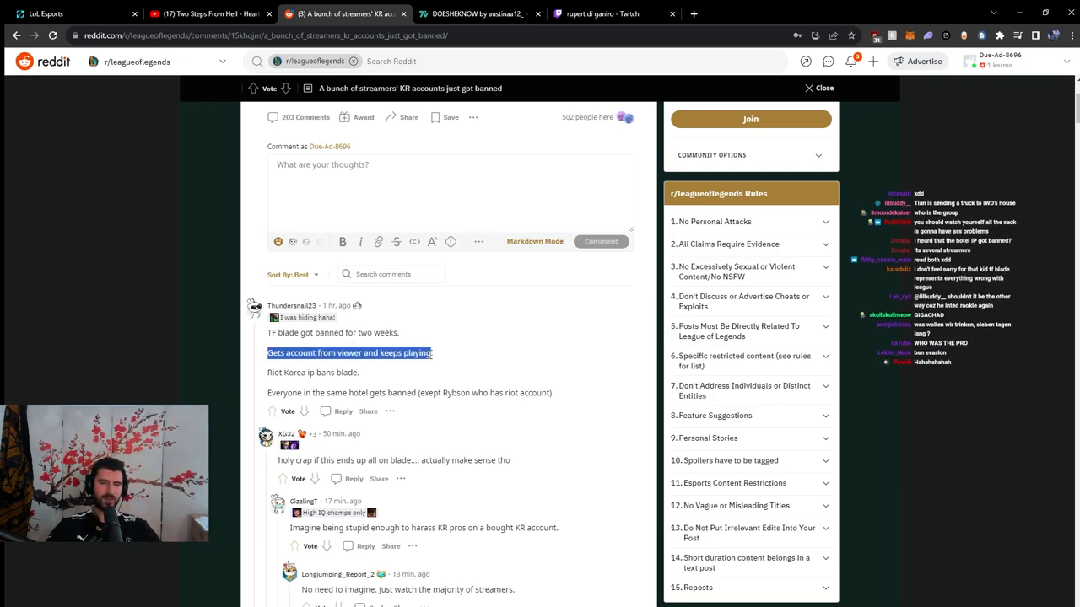
Follow the linked tweet to Dantes' permanent suspension announcement and reach its replies.
left_click(414, 363)
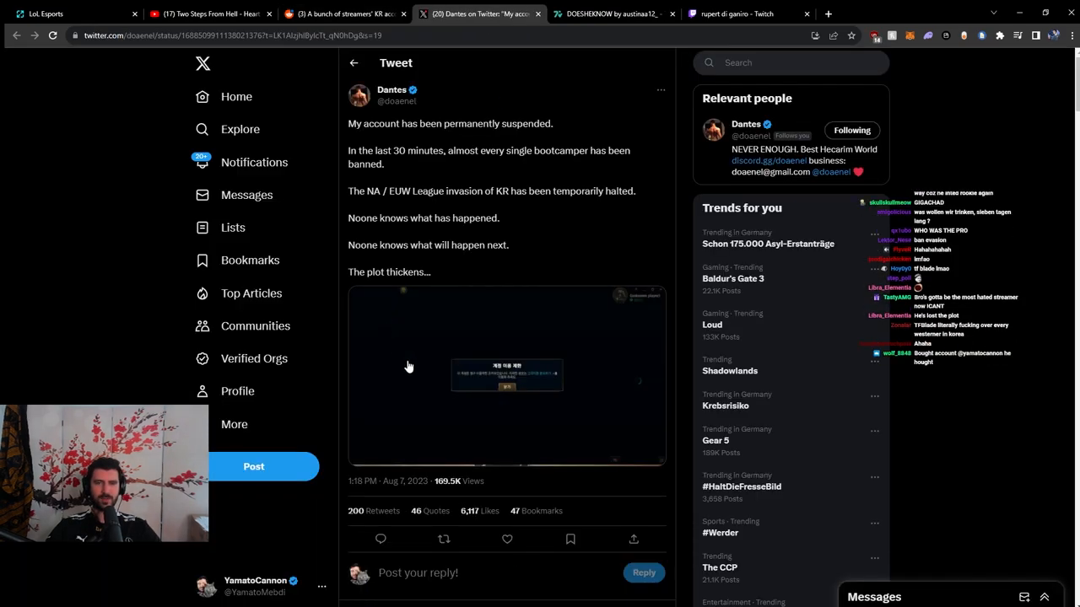
scroll("down", 3)
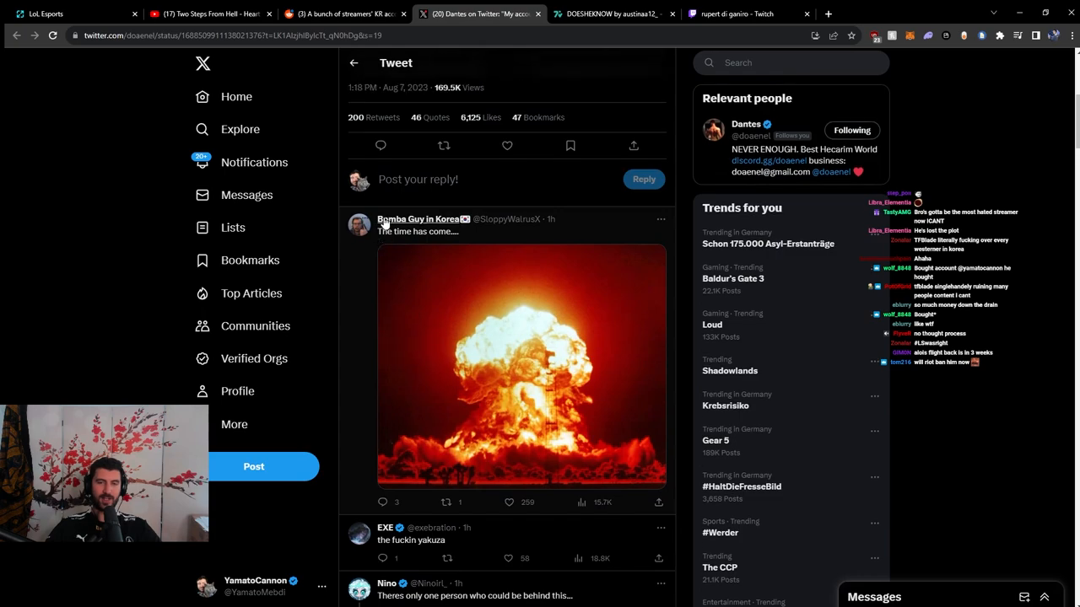
mouse_move(419, 219)
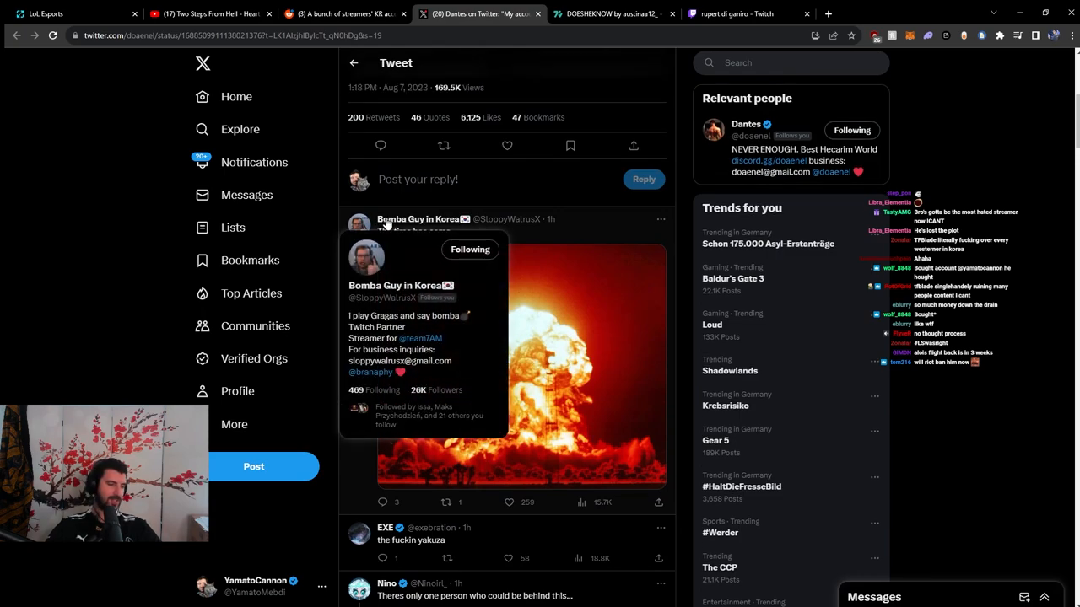
mouse_move(171, 240)
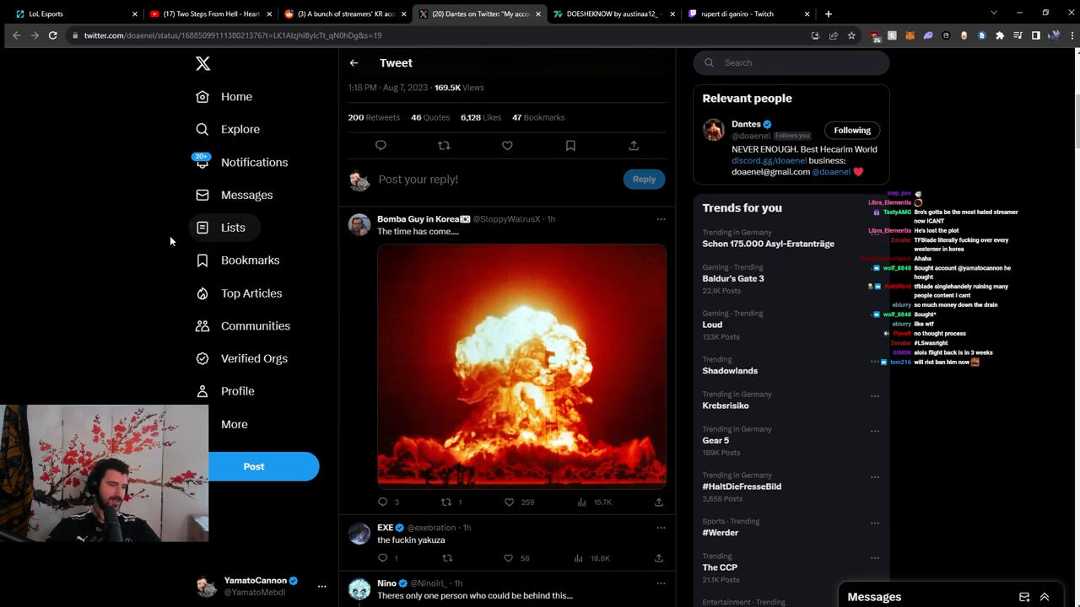
Return to the Reddit KR account bans thread and read further down its comments.
left_click(341, 14)
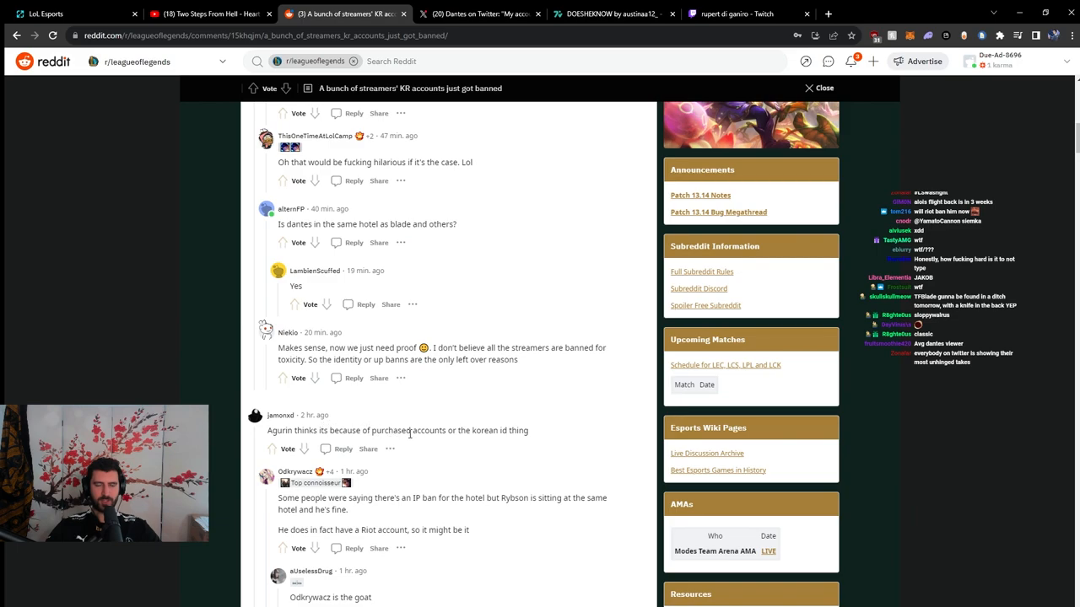
scroll("down", 3)
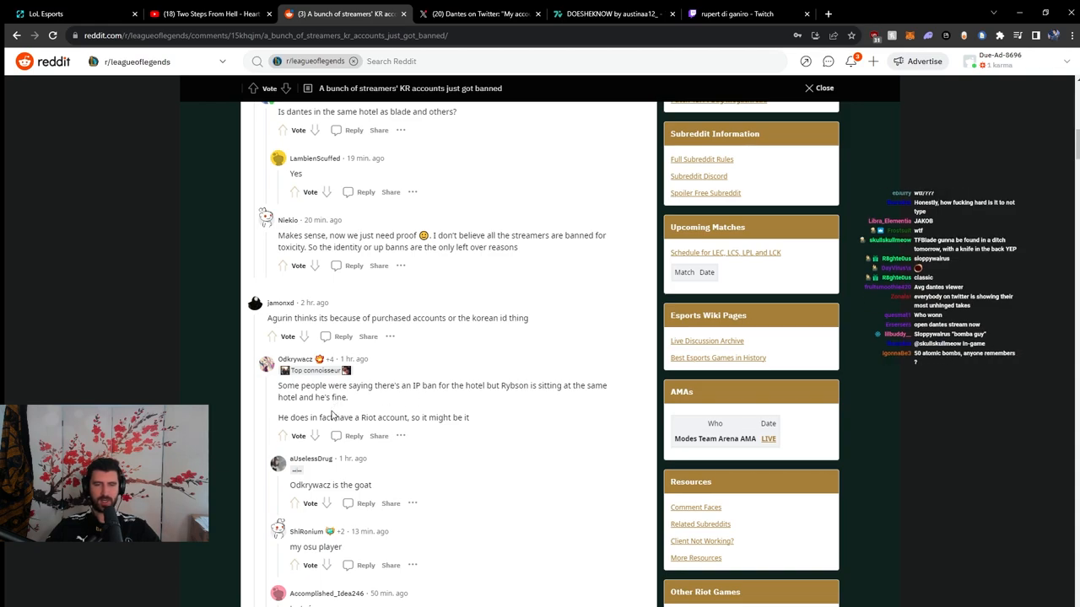
mouse_move(415, 415)
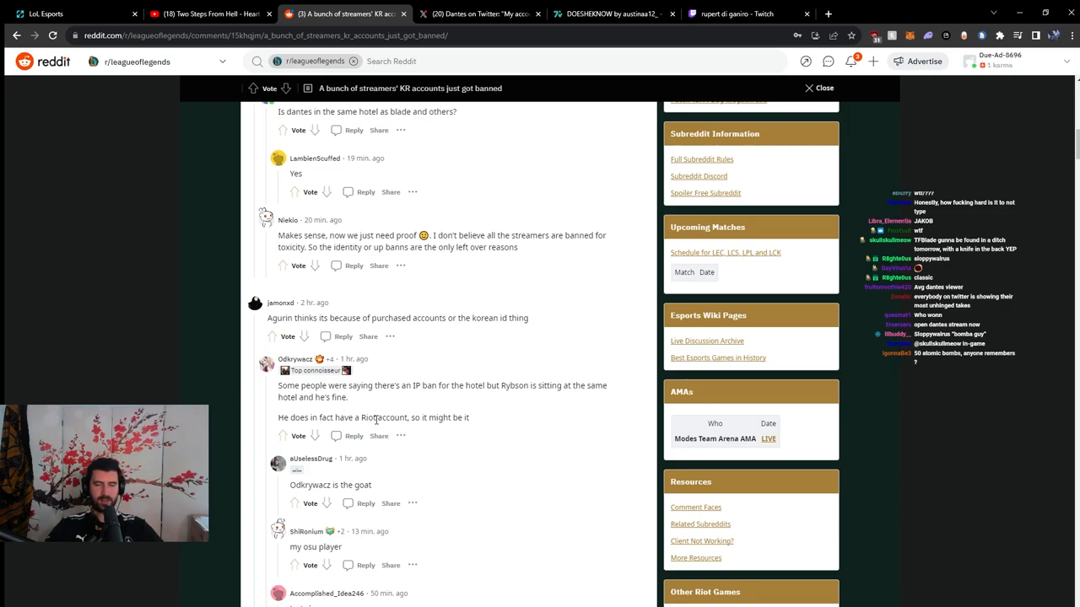
mouse_move(362, 375)
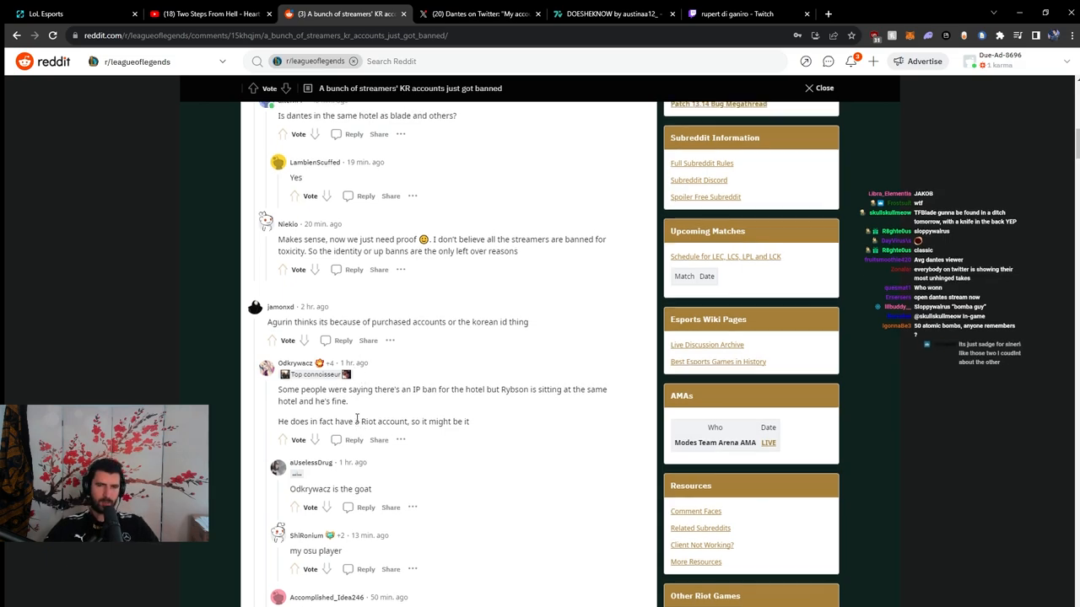
scroll("up", 3)
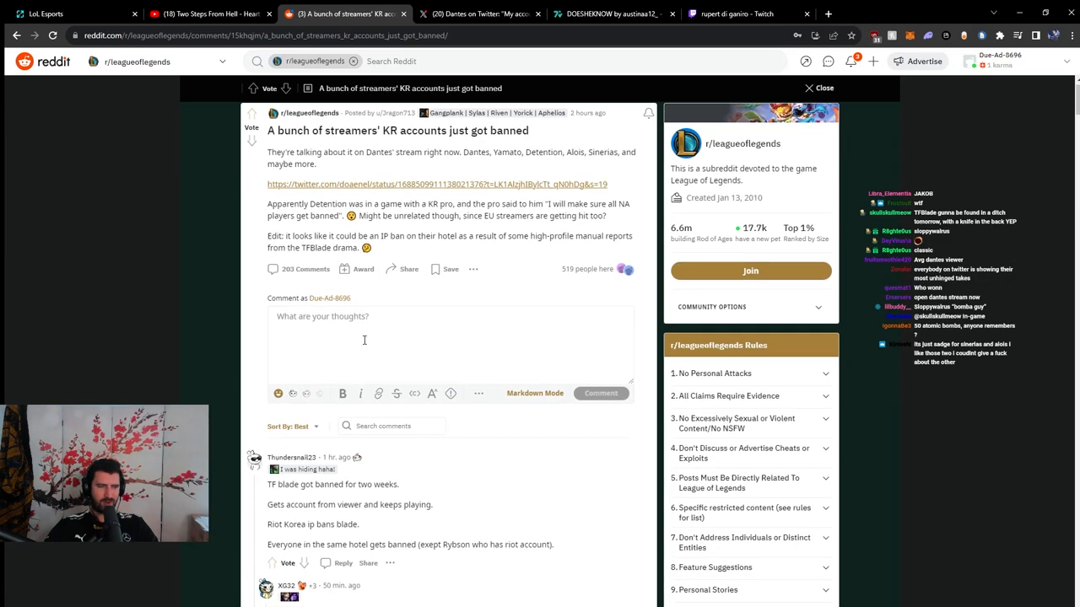
scroll("down", 3)
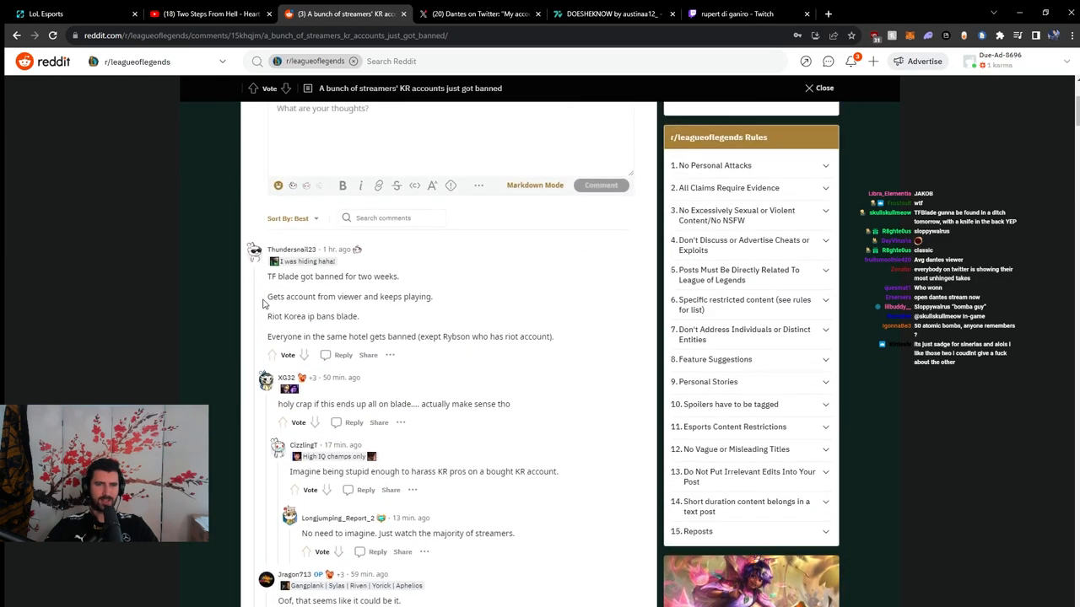
mouse_move(256, 324)
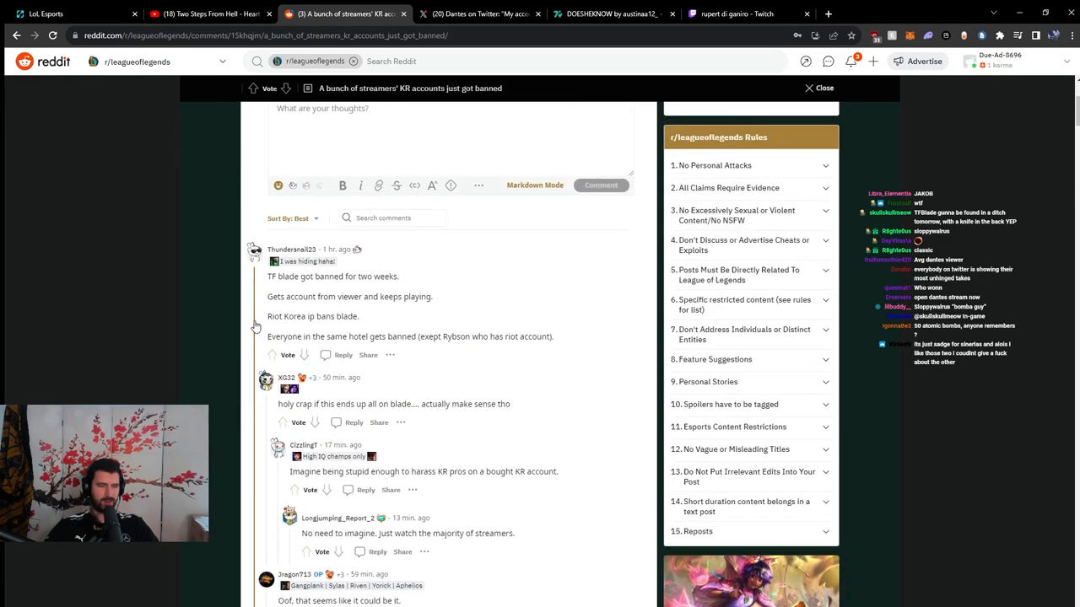
scroll("down", 3)
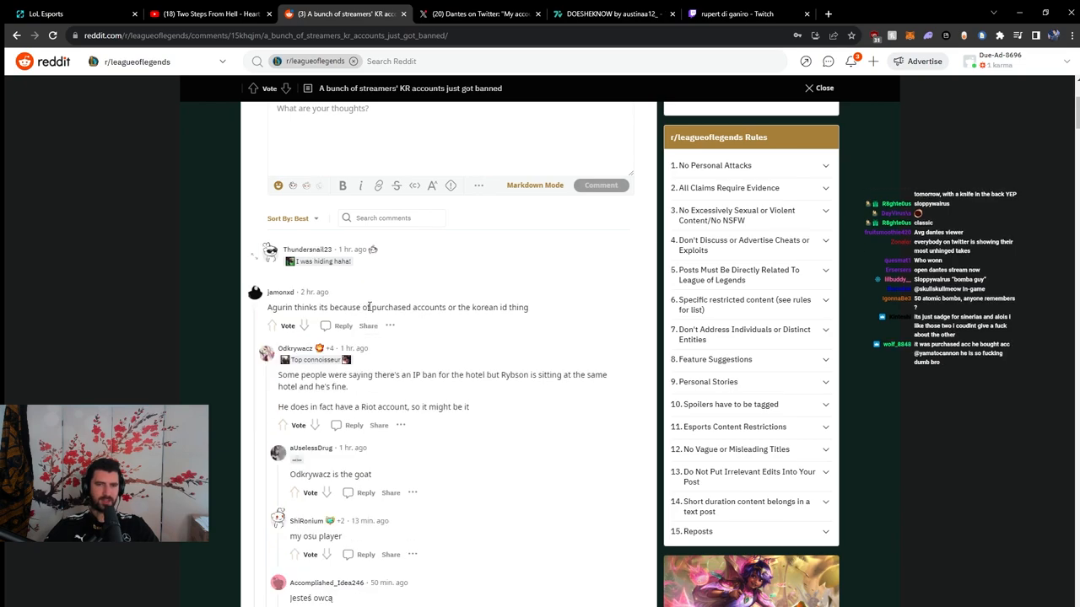
double_click(405, 307)
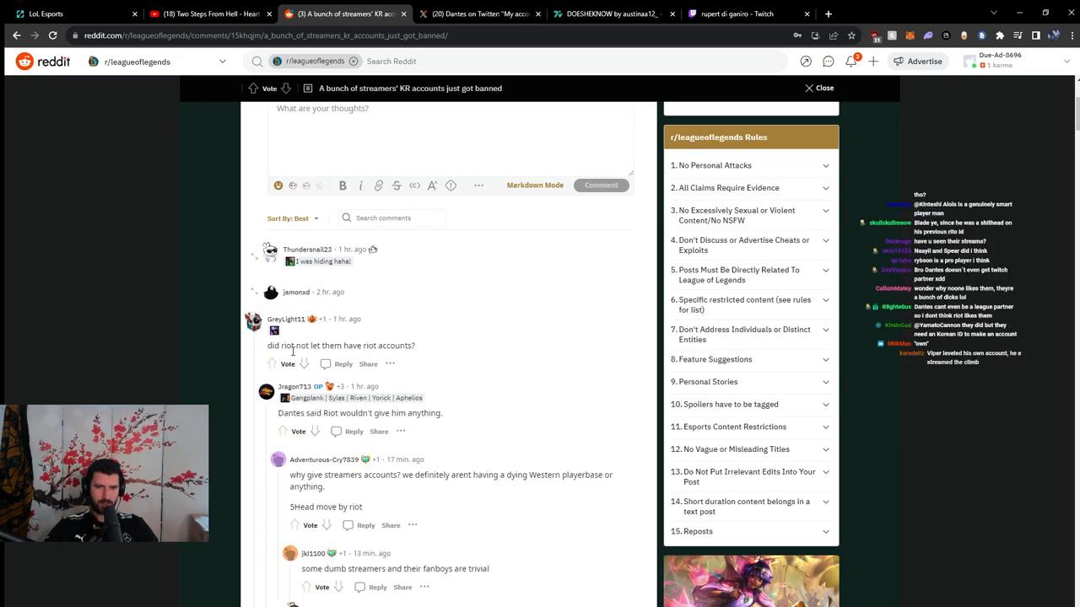
Highlight the reply about LPP accounts and fake Korean IDs, then return toward the post top.
scroll("down", 3)
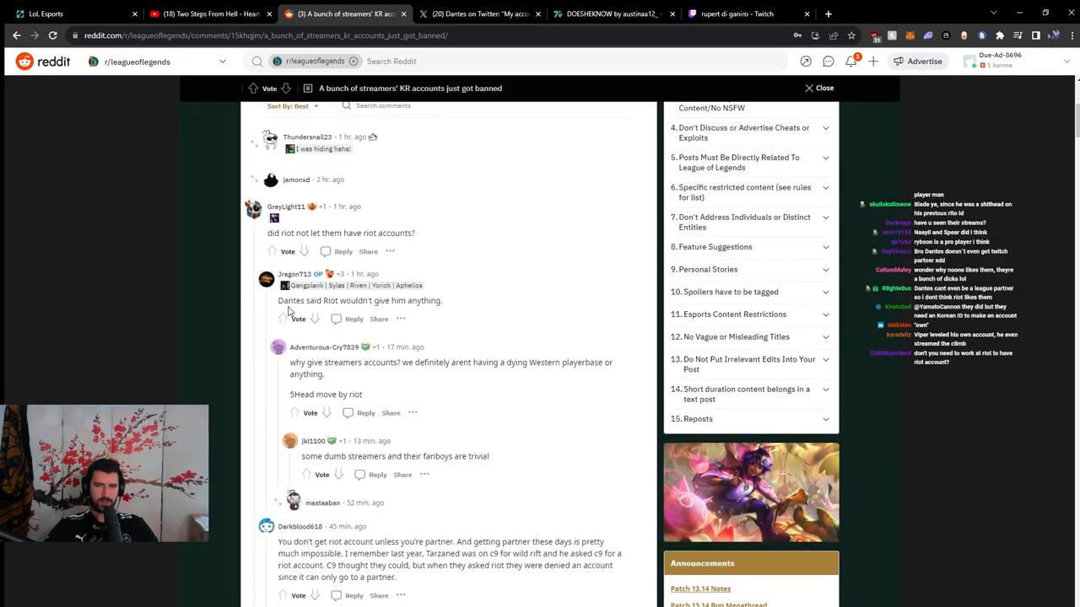
scroll("down", 3)
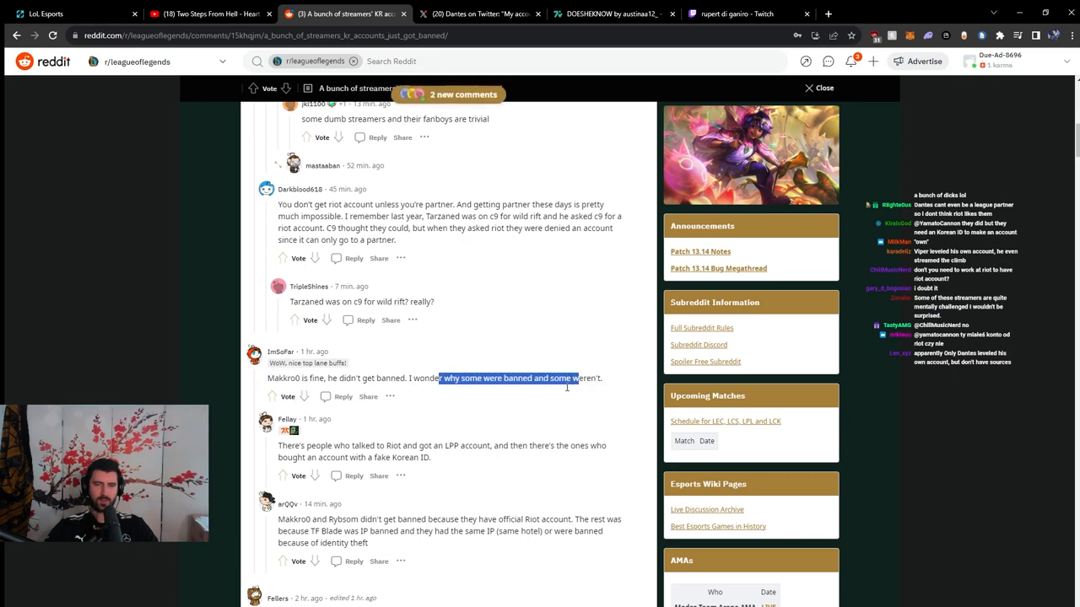
left_click_drag(340, 445, 476, 445)
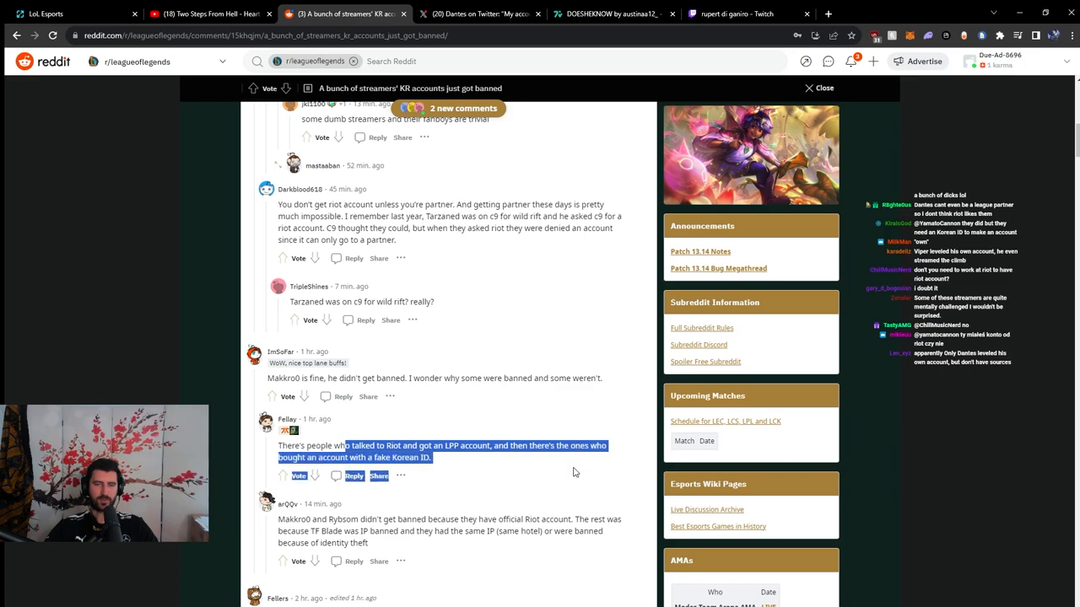
scroll("down", 3)
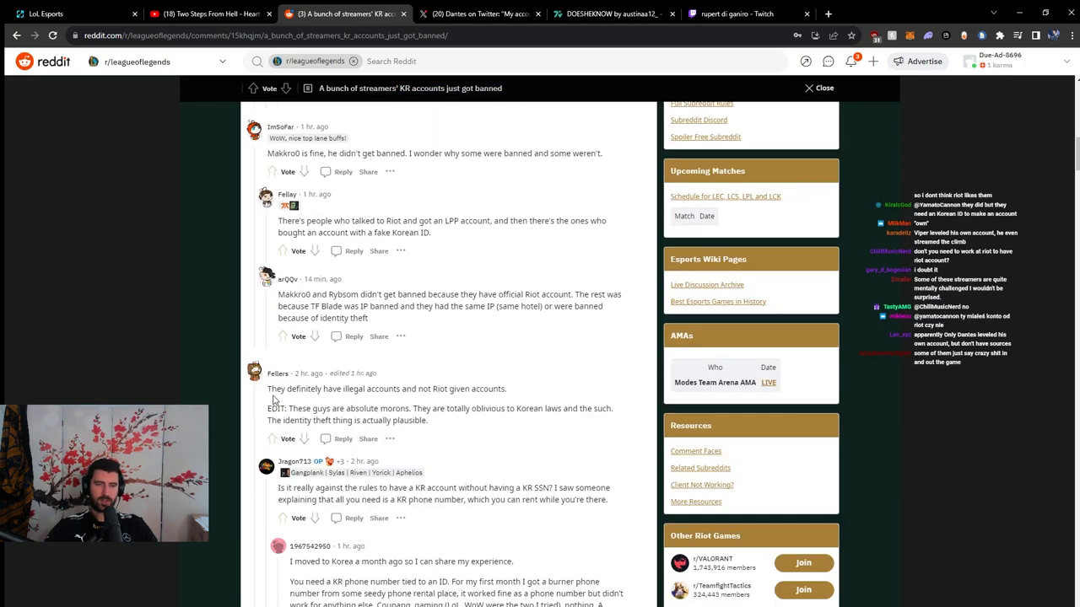
scroll("up", 3)
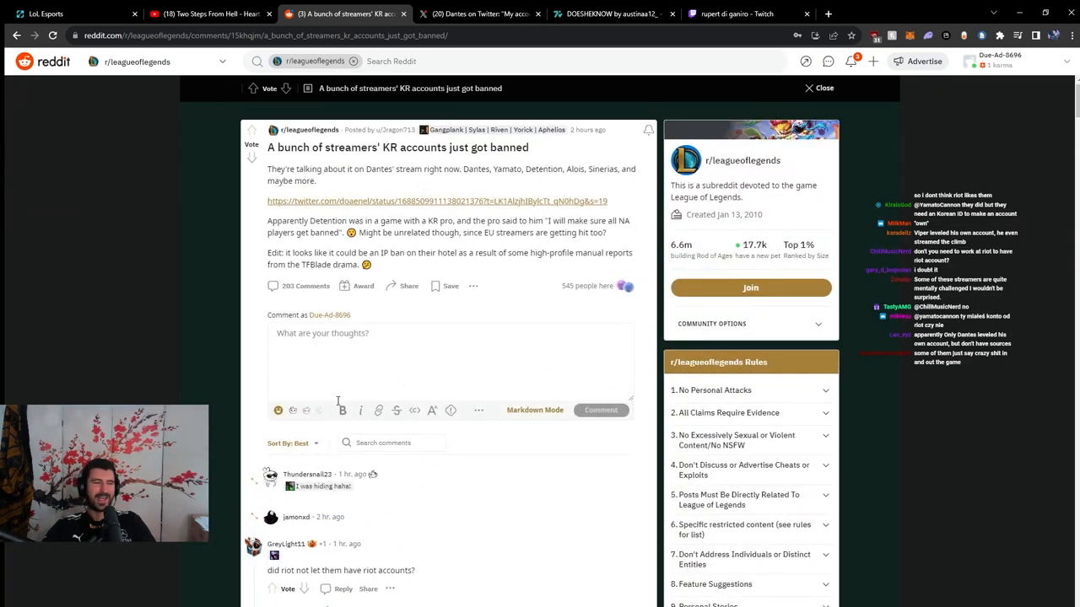
scroll("down", 3)
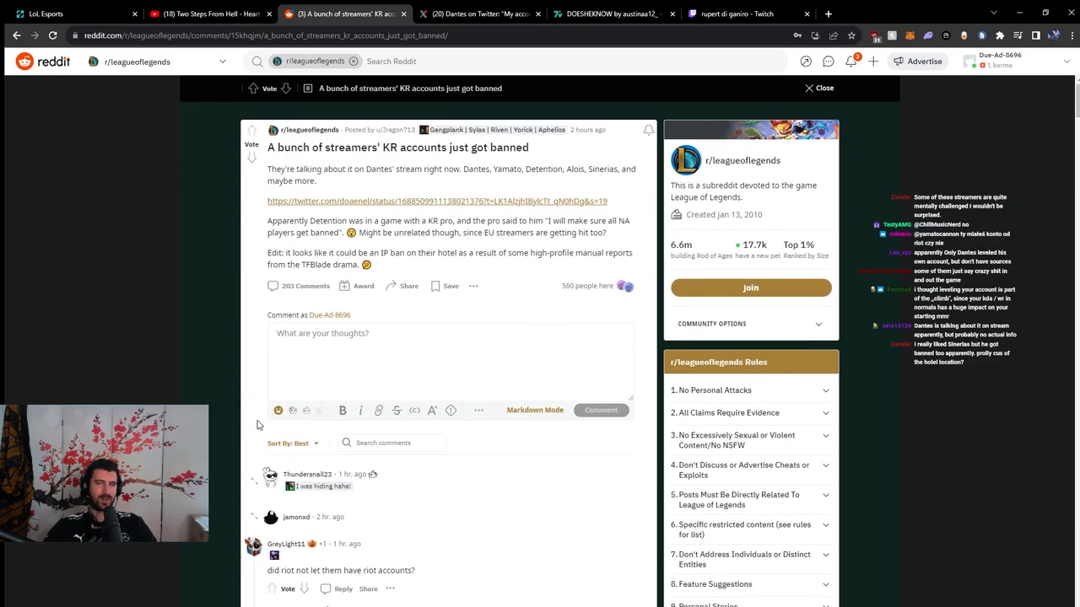
scroll("down", 3)
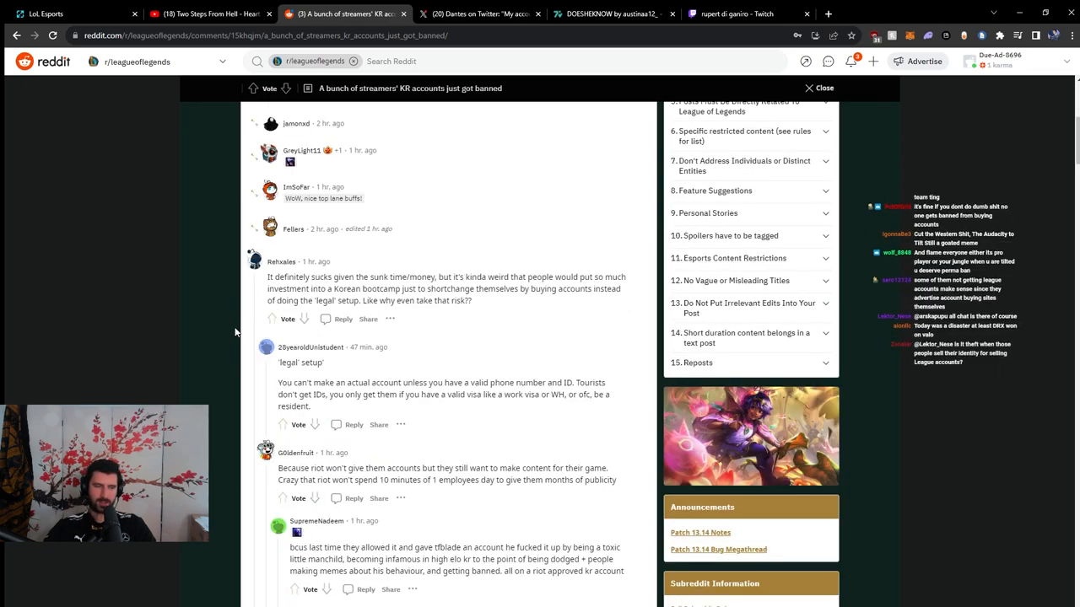
mouse_move(258, 324)
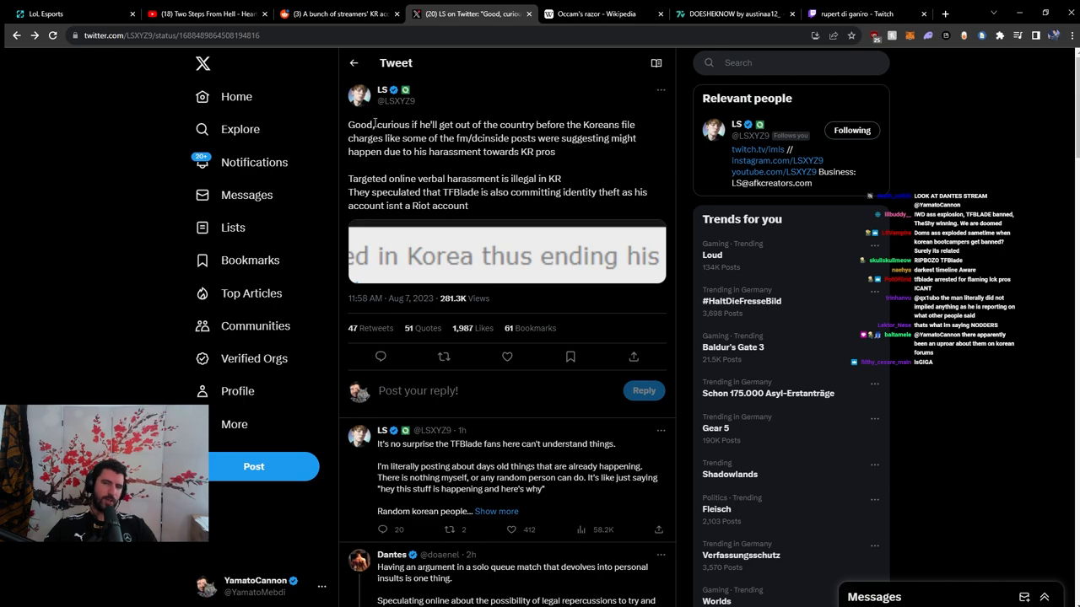
Read LS's tweet about TF Blade and Korean harassment charges, including his original quoted tweet.
double_click(361, 125)
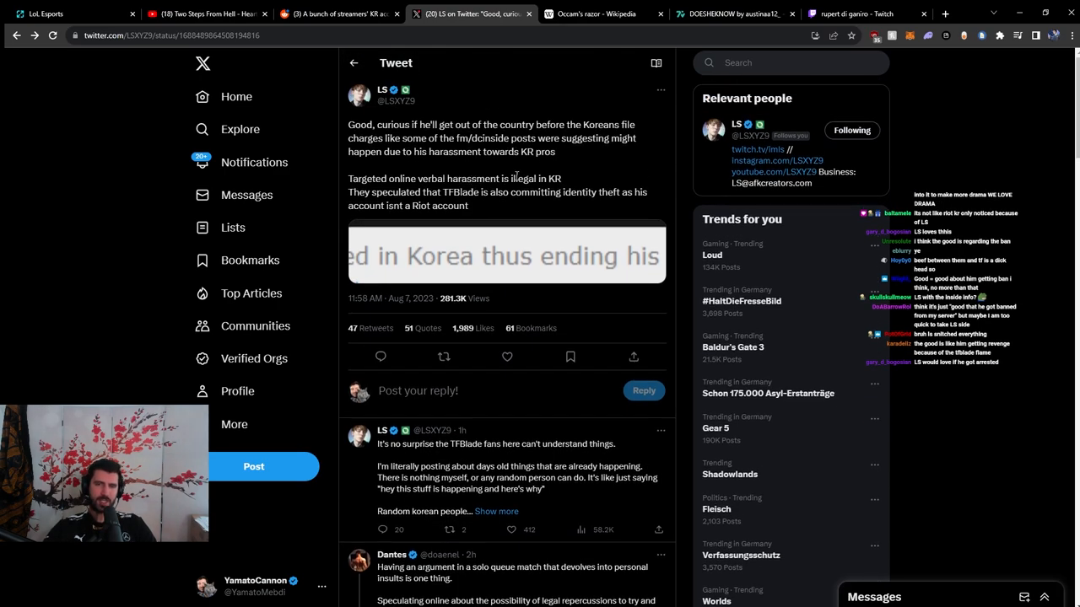
mouse_move(496, 203)
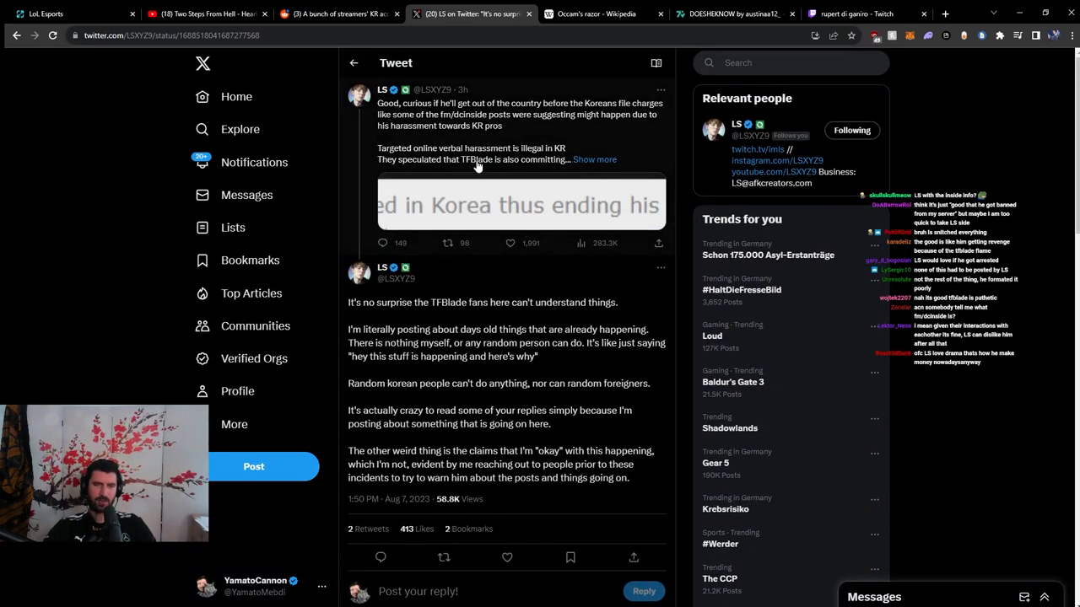
left_click(519, 202)
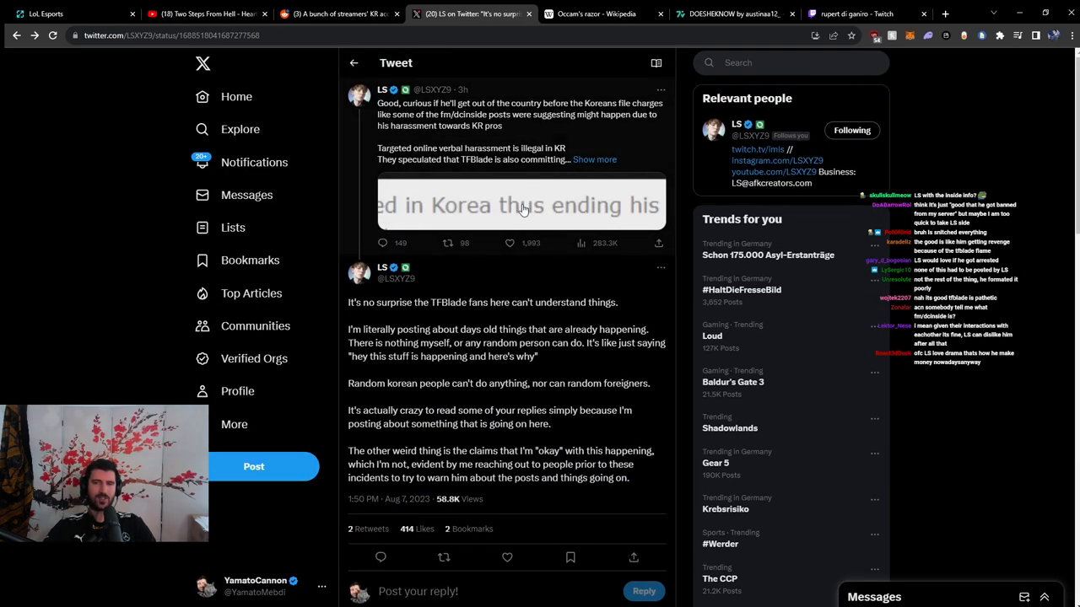
mouse_move(492, 329)
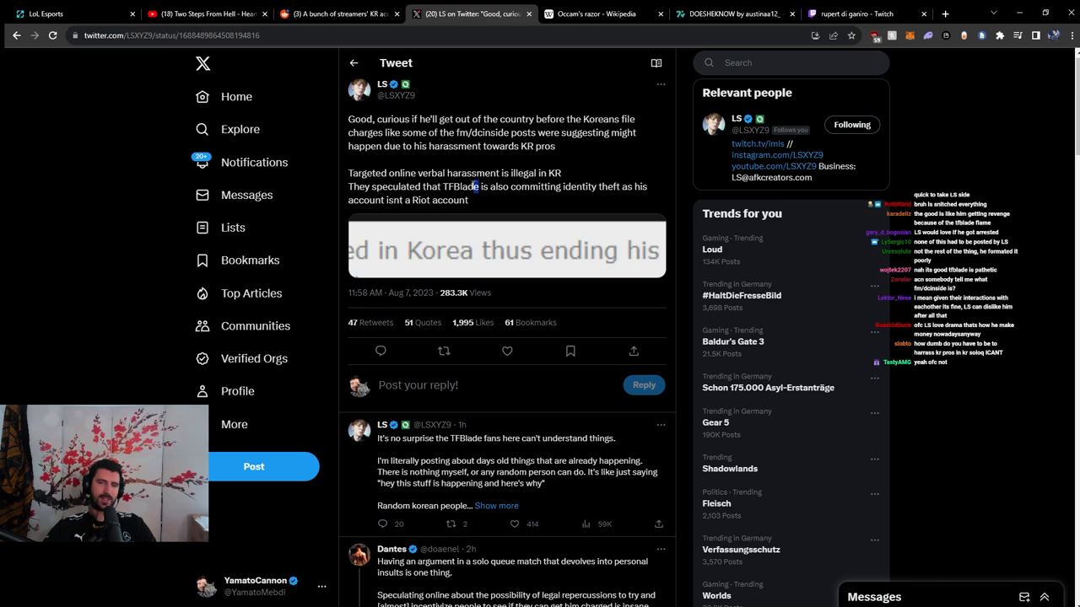
double_click(462, 186)
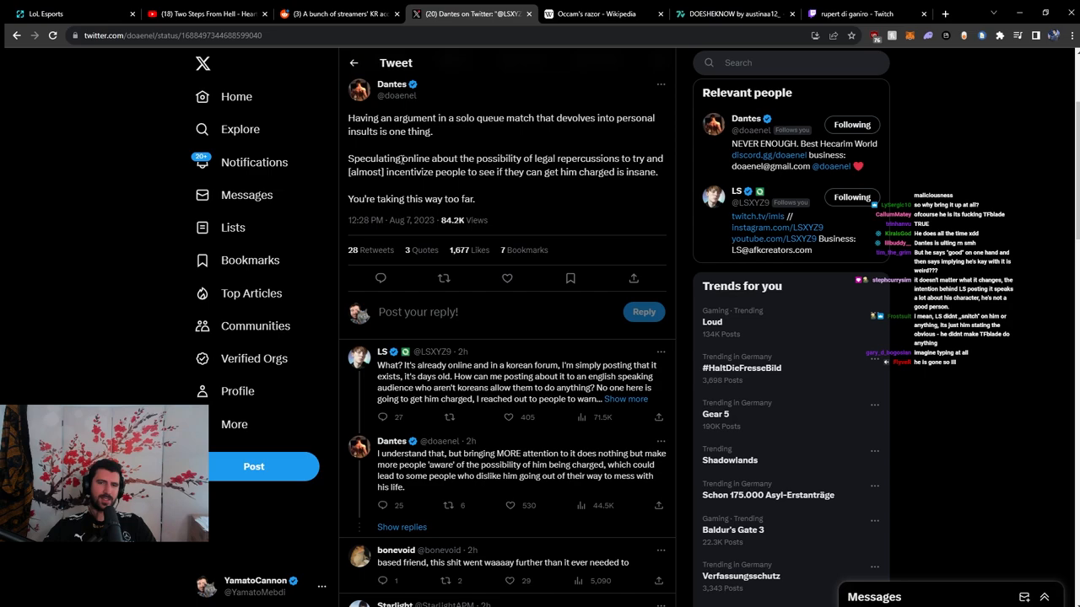
Highlight Dantes' paragraph about speculating on legal repercussions.
left_click_drag(348, 159, 526, 172)
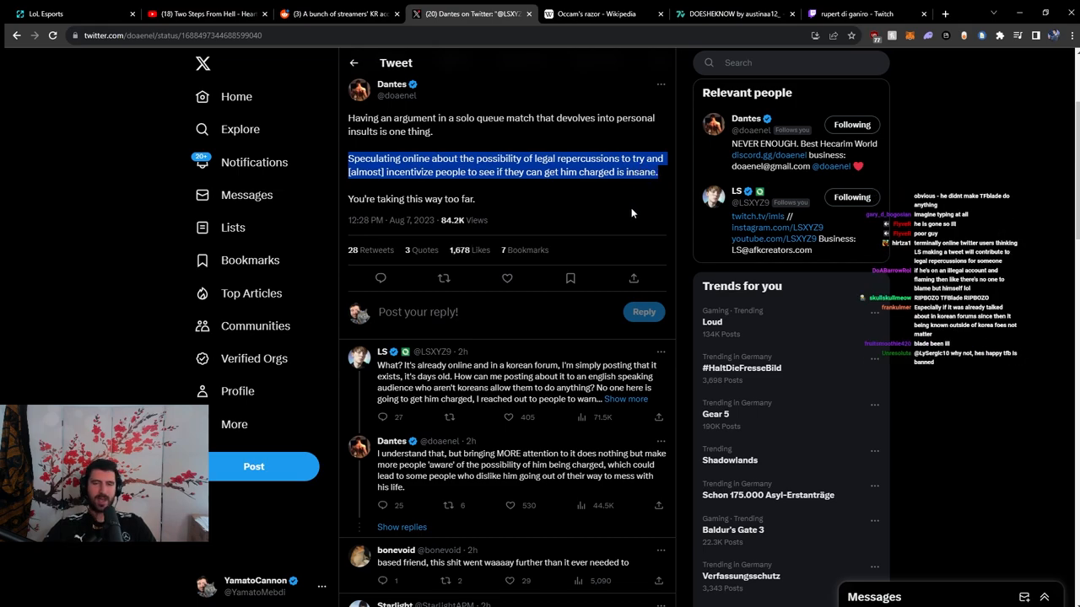
mouse_move(429, 228)
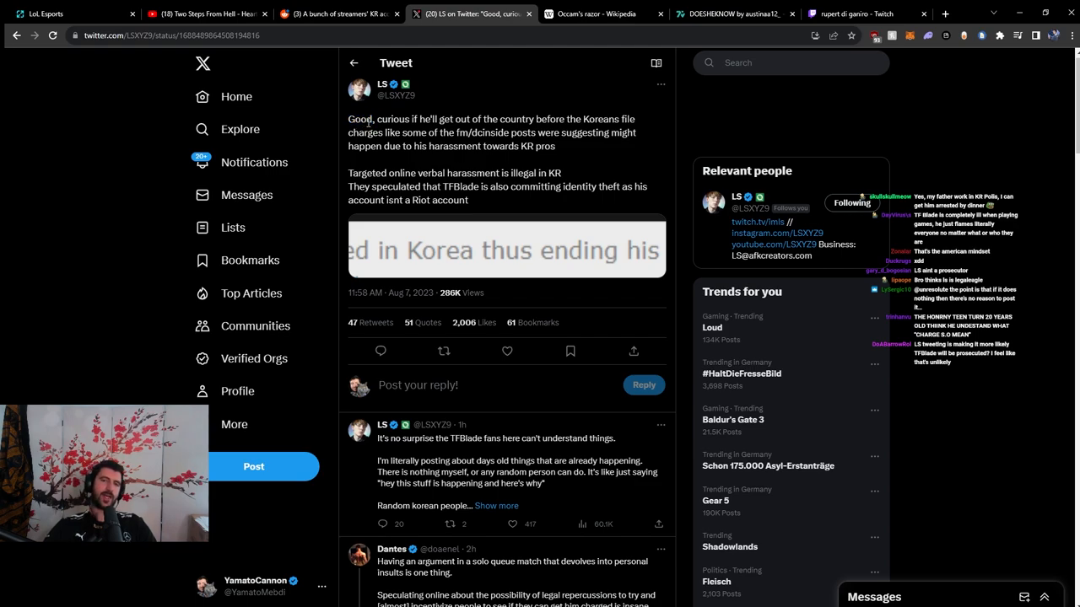
double_click(361, 118)
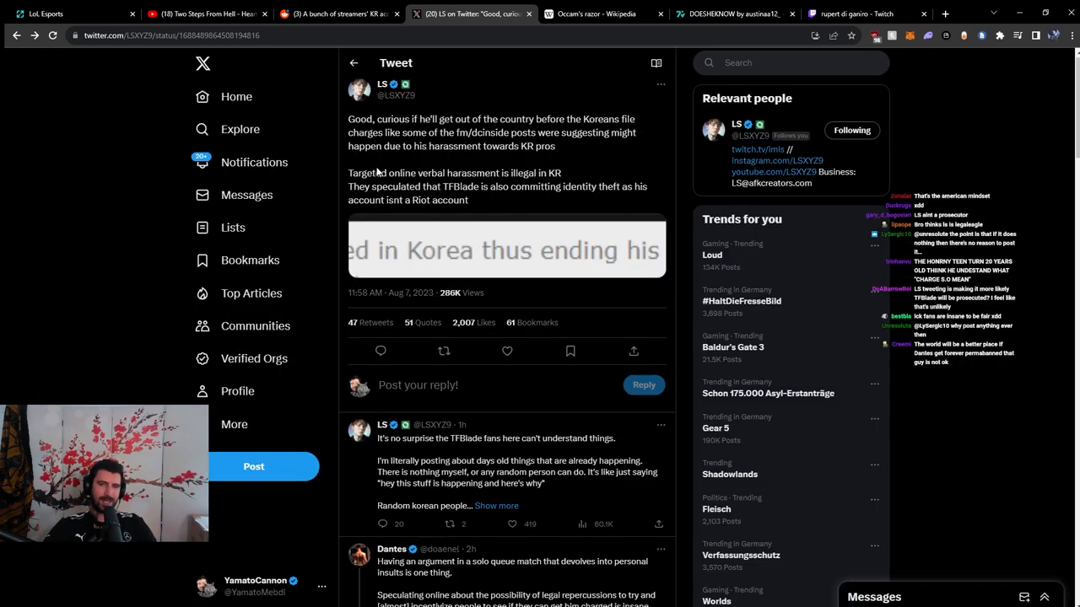
double_click(358, 118)
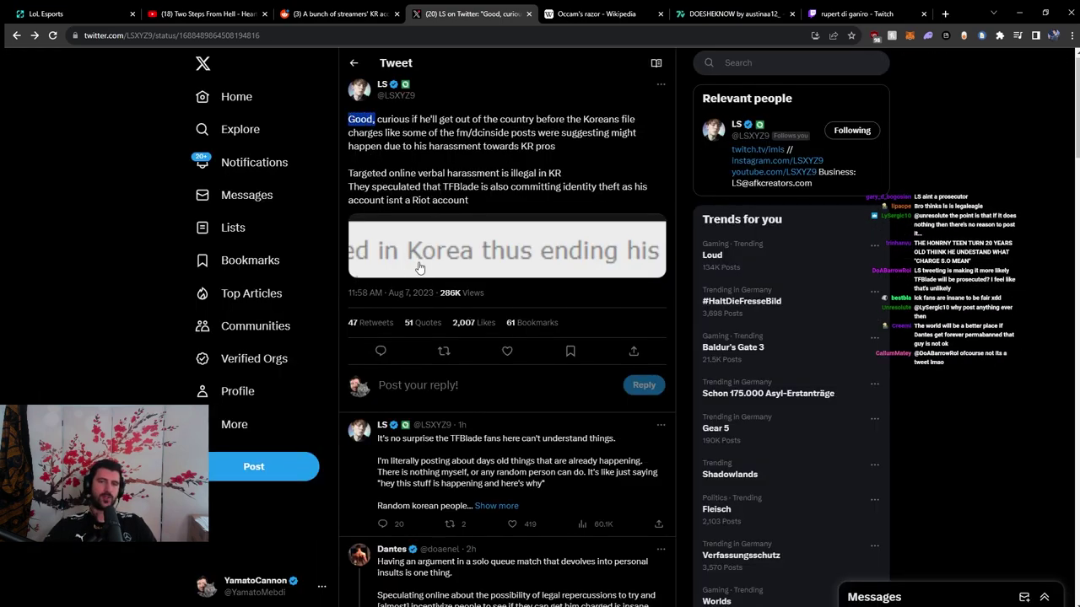
left_click(507, 249)
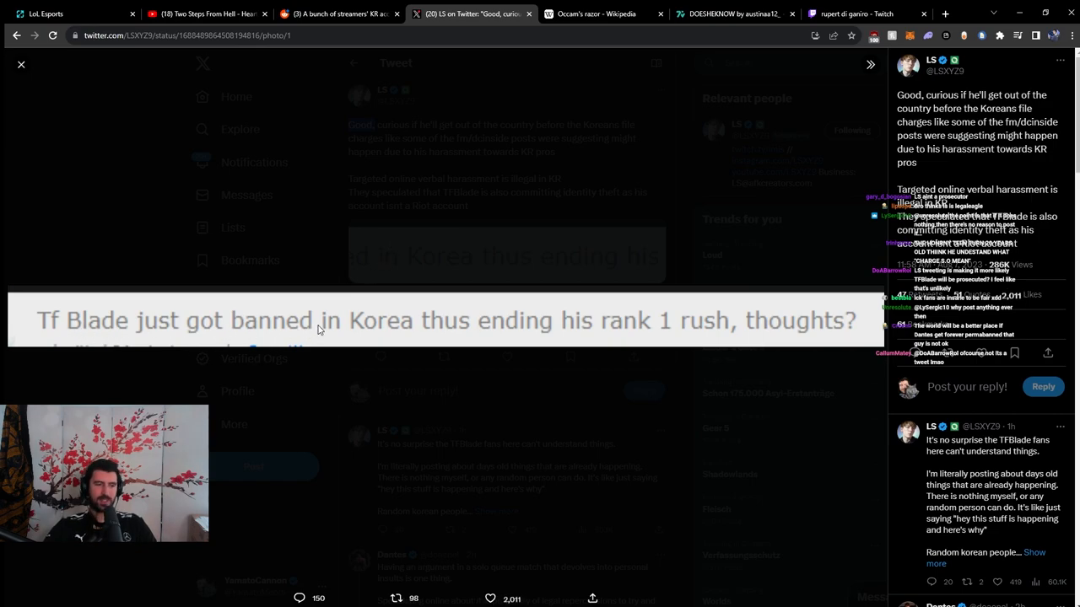
left_click(23, 64)
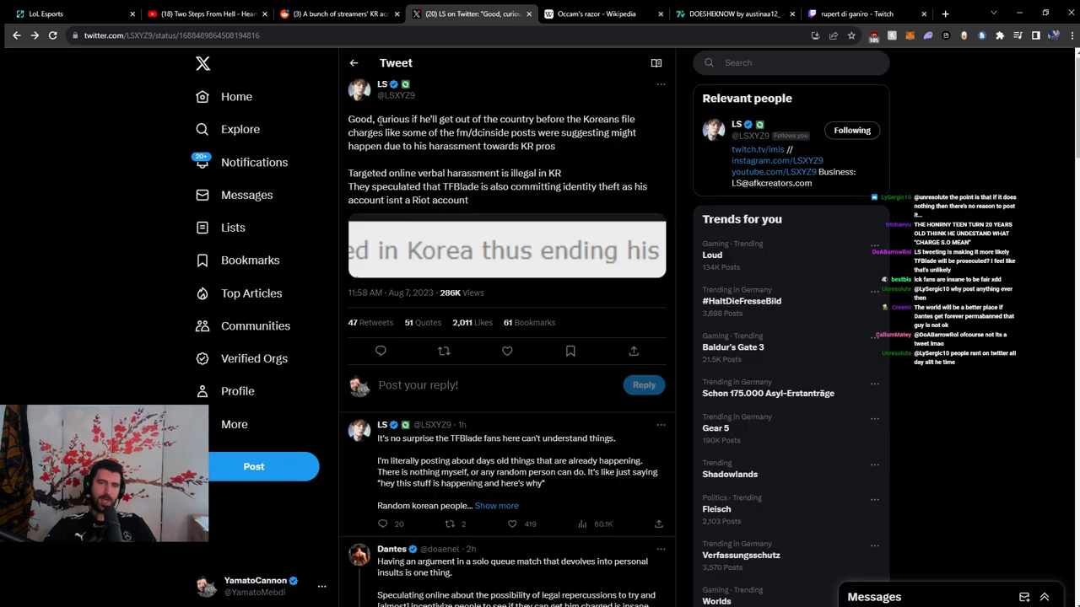
left_click_drag(376, 118, 560, 172)
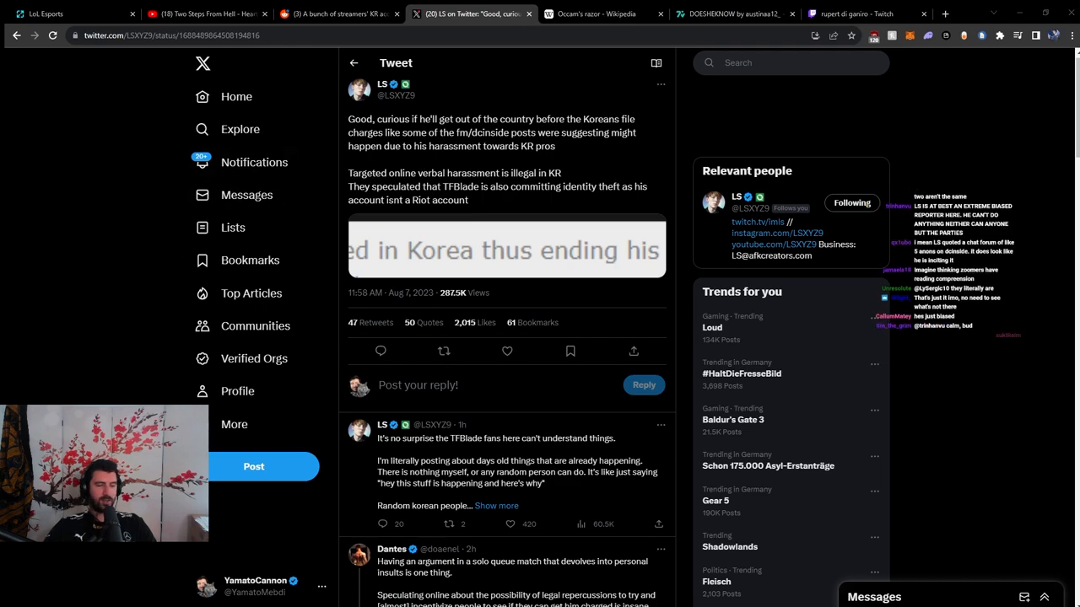
scroll("down", 3)
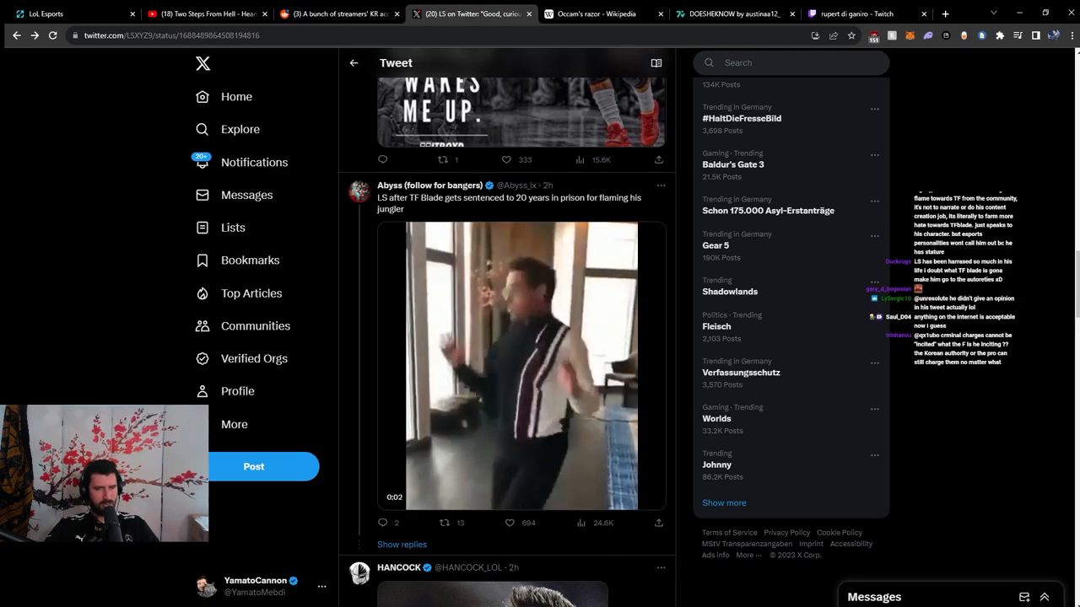
scroll("up", 3)
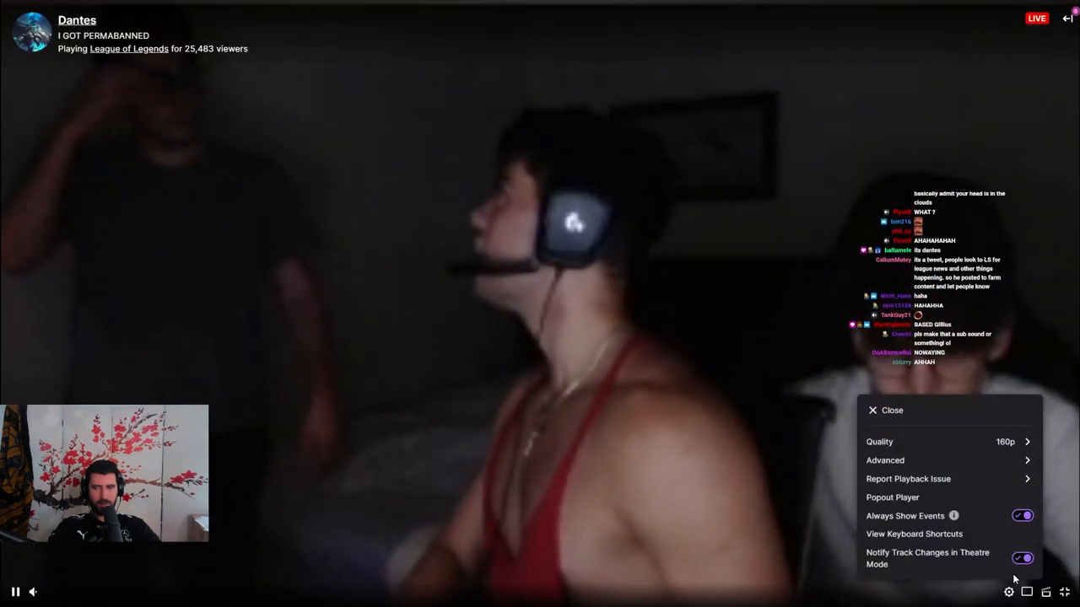
Dismiss the player settings menu on Dantes' live Twitch stream.
left_click(874, 410)
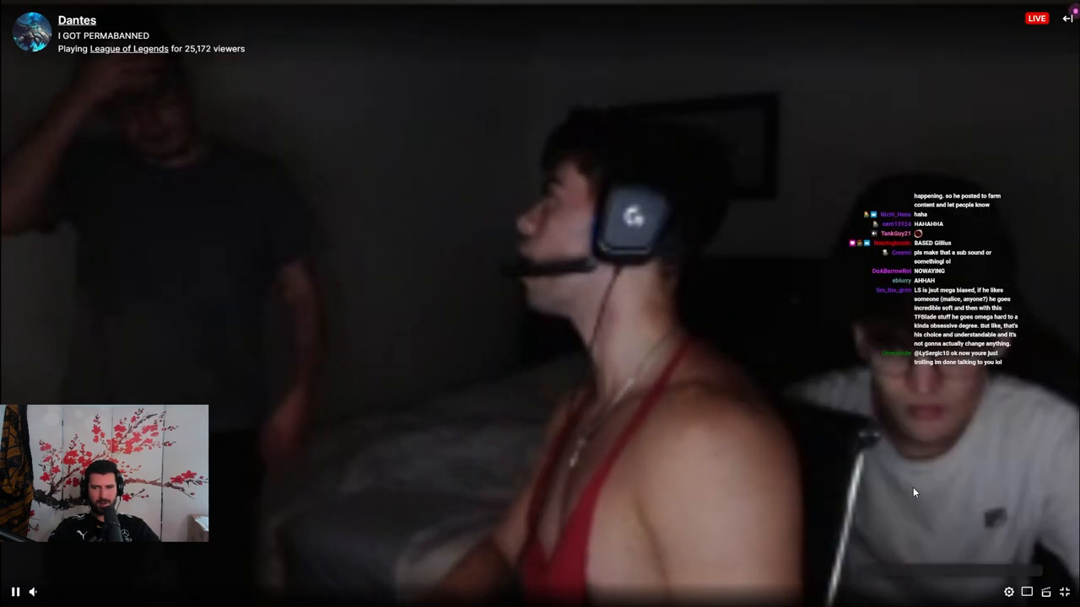